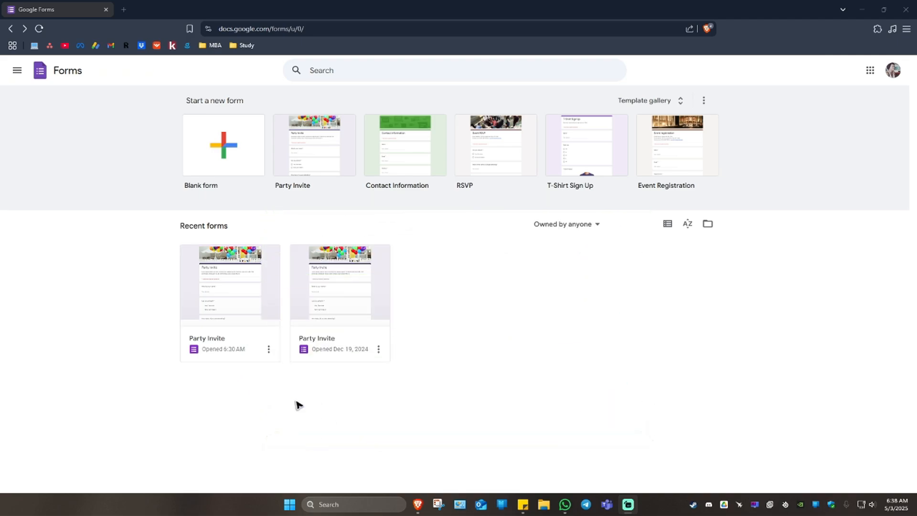
mouse_move(420, 359)
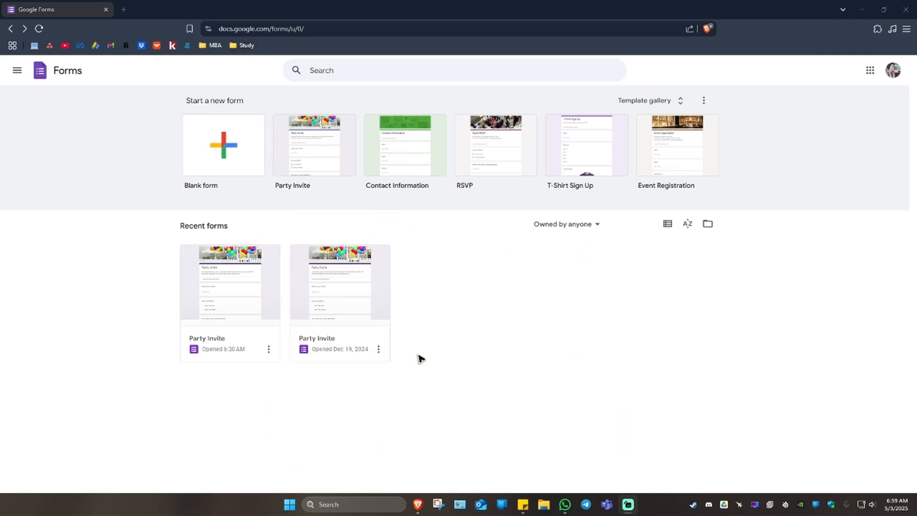
mouse_move(411, 345)
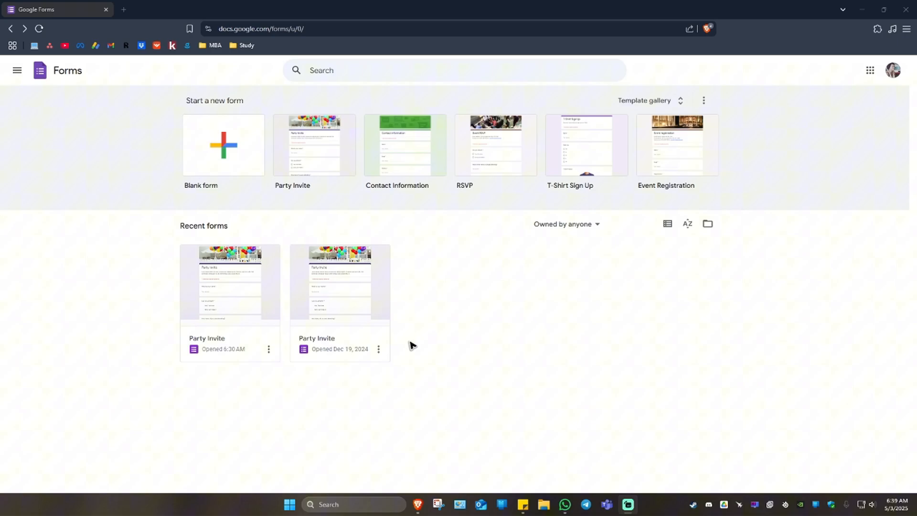
mouse_move(550, 238)
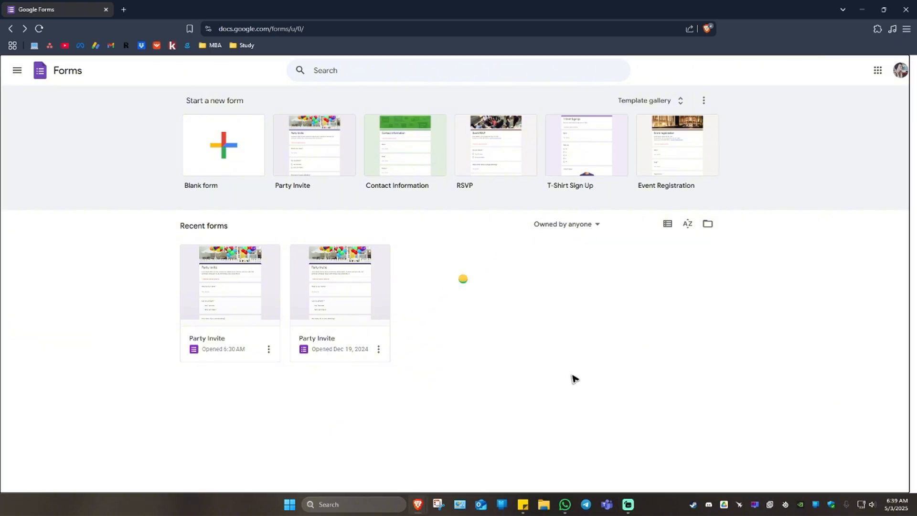
Step: Start a form from the T-Shirt Sign Up template and publish it to anyone with the link
click(586, 145)
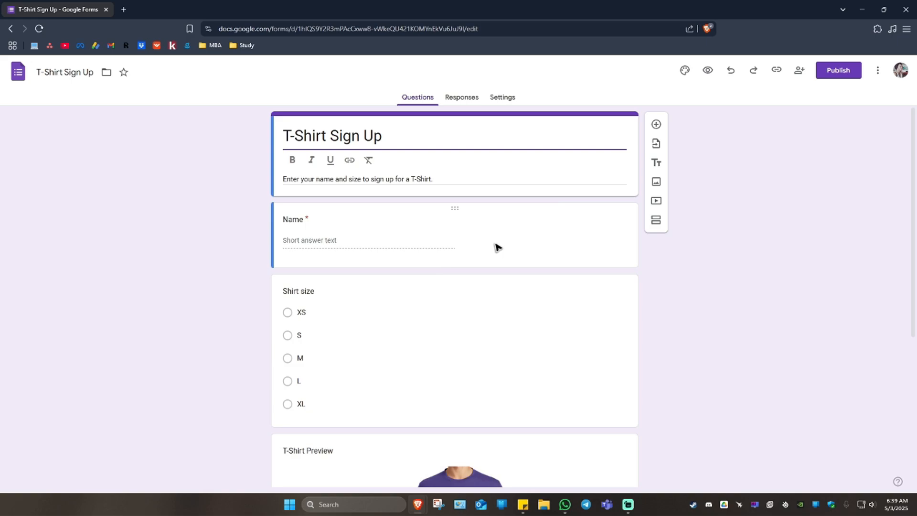
mouse_move(839, 70)
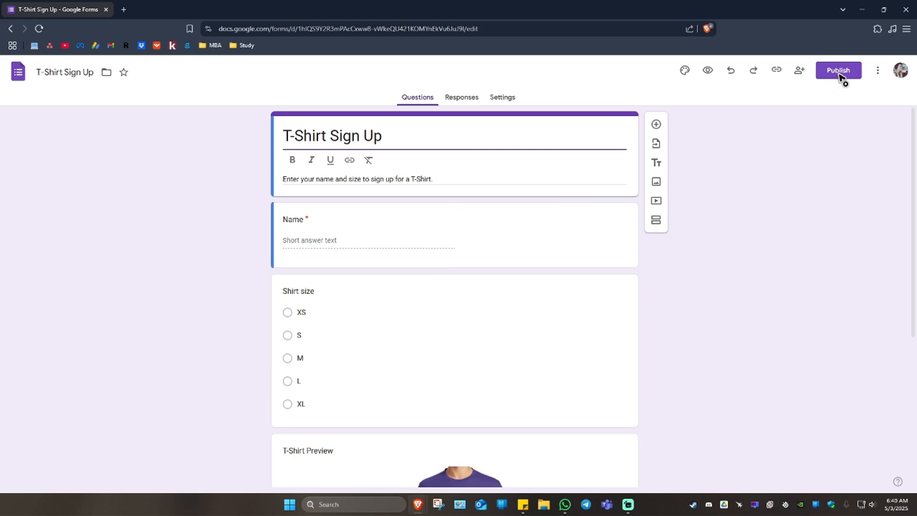
click(838, 70)
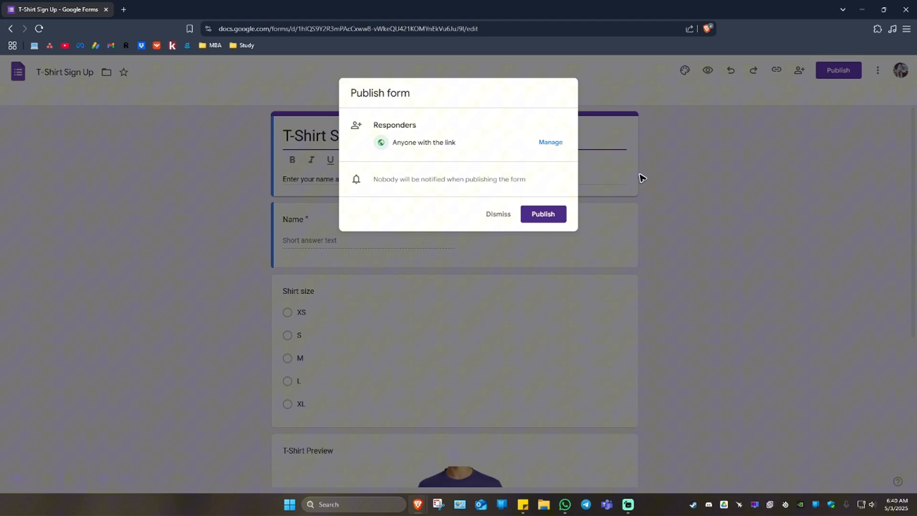
click(543, 213)
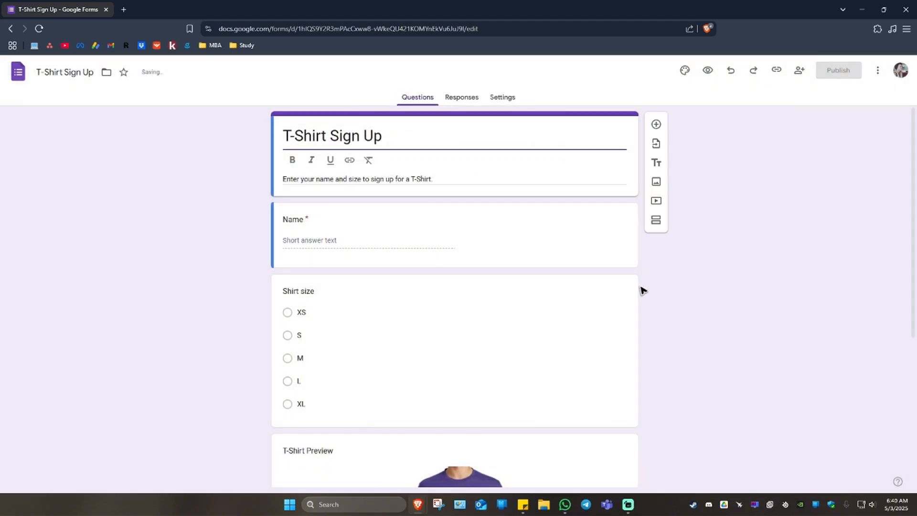
click(838, 69)
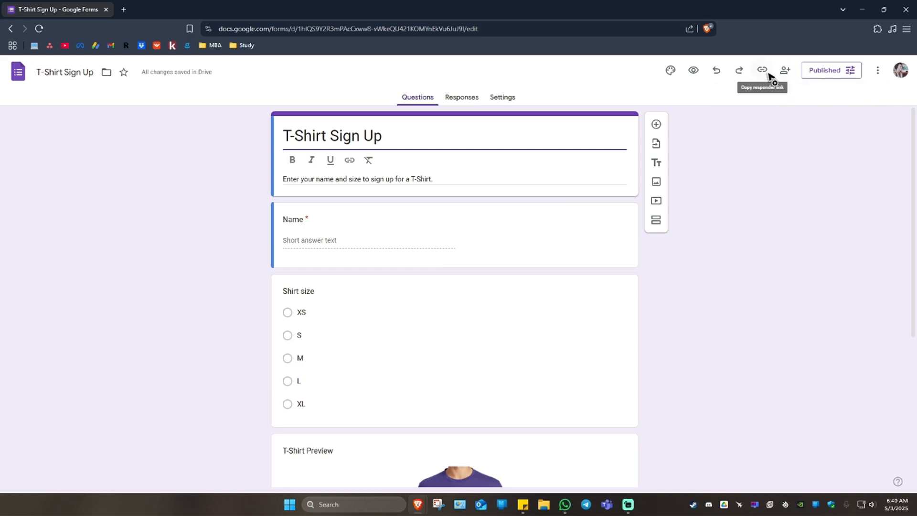
mouse_move(762, 69)
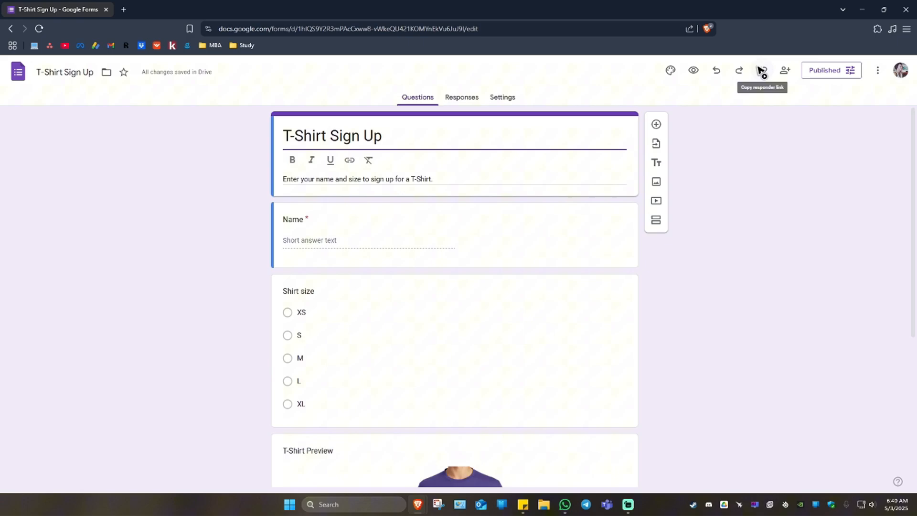
Step: Copy the shortened forms.gle responder link and move to a new browser tab
click(763, 70)
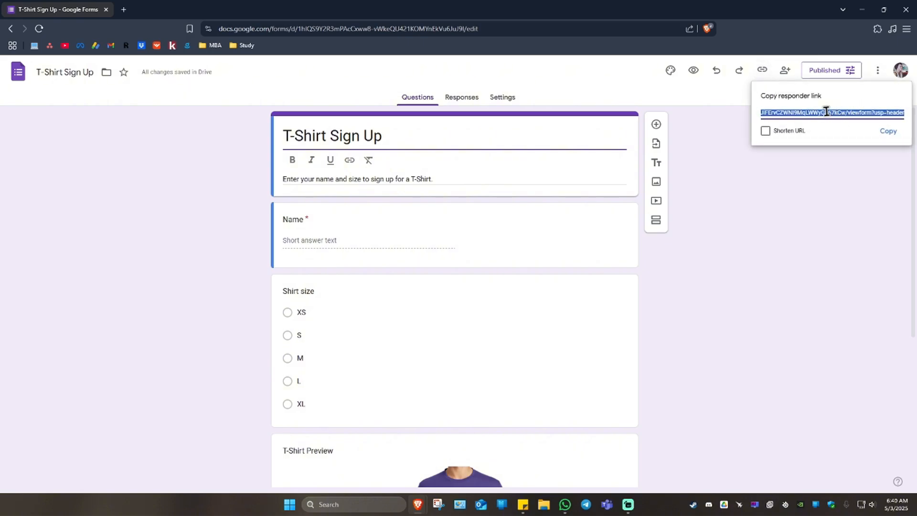
click(766, 131)
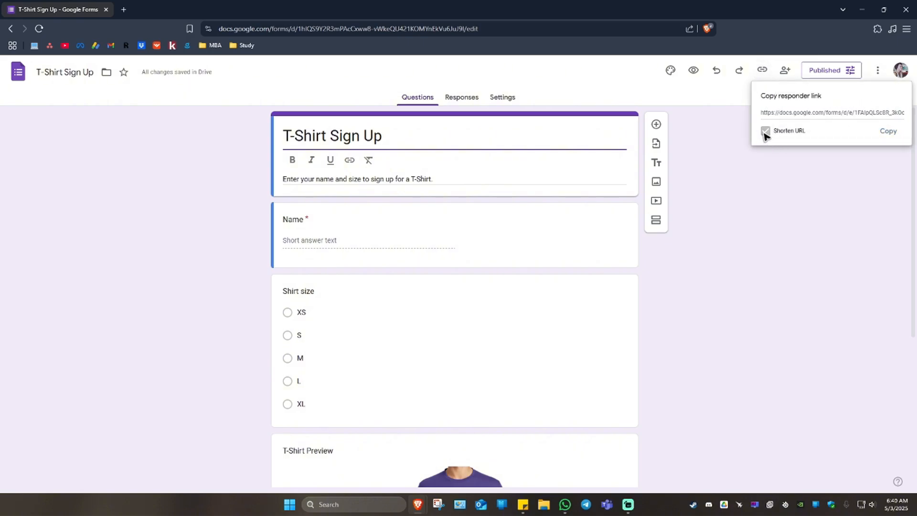
click(765, 131)
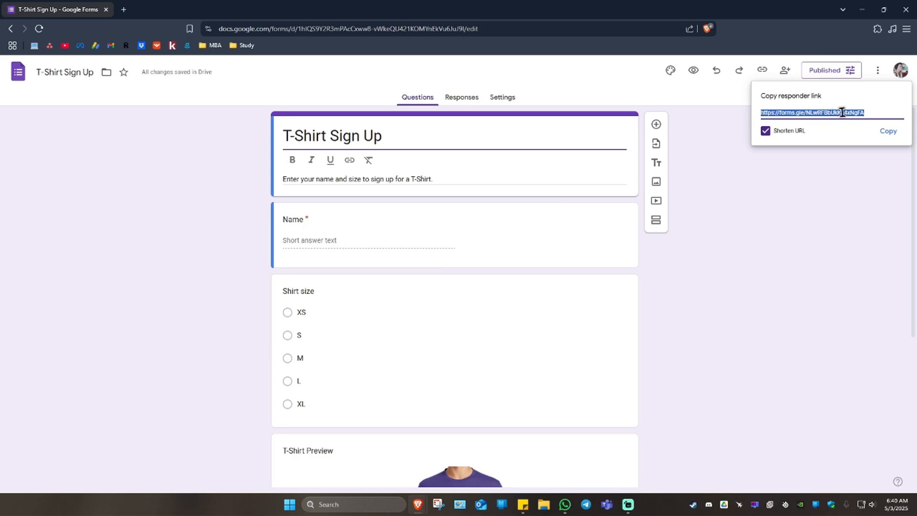
click(889, 130)
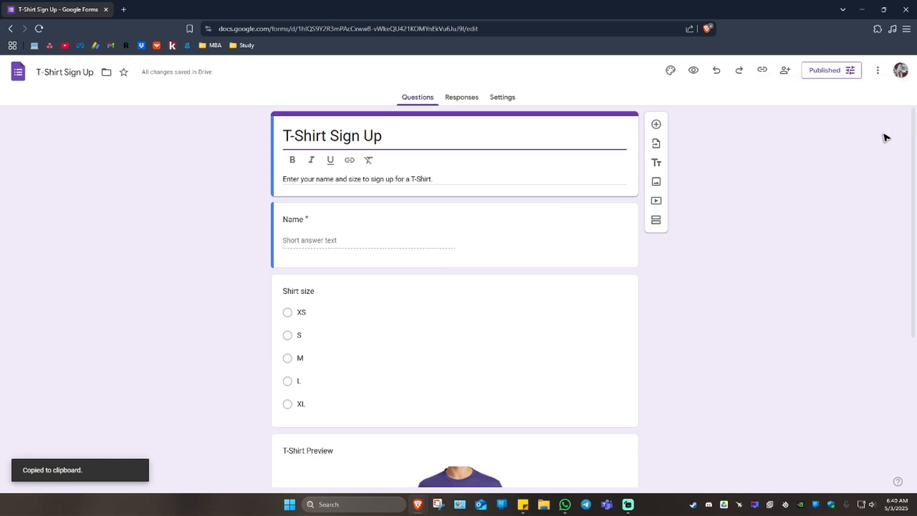
click(122, 10)
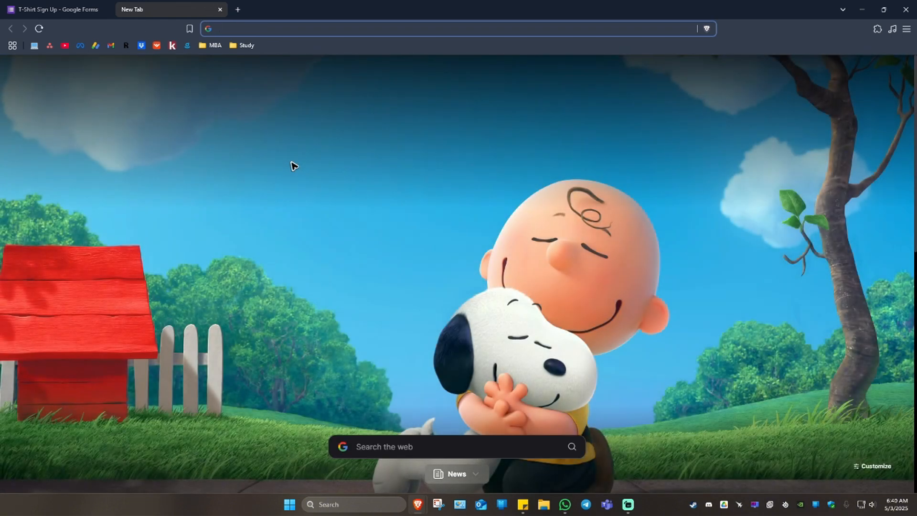
Step: Search Google for 'qr code generator' and scroll to the qr-code-generator.com listing
text(q)
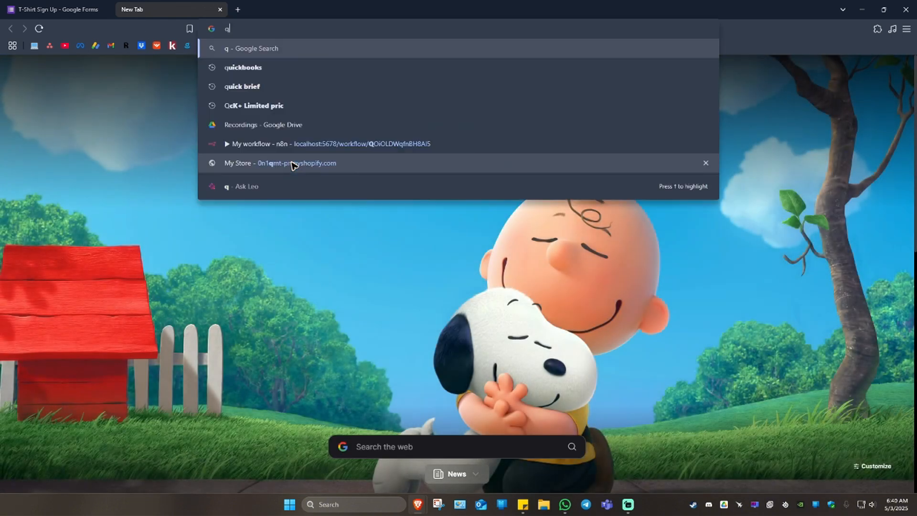
text(r code generator)
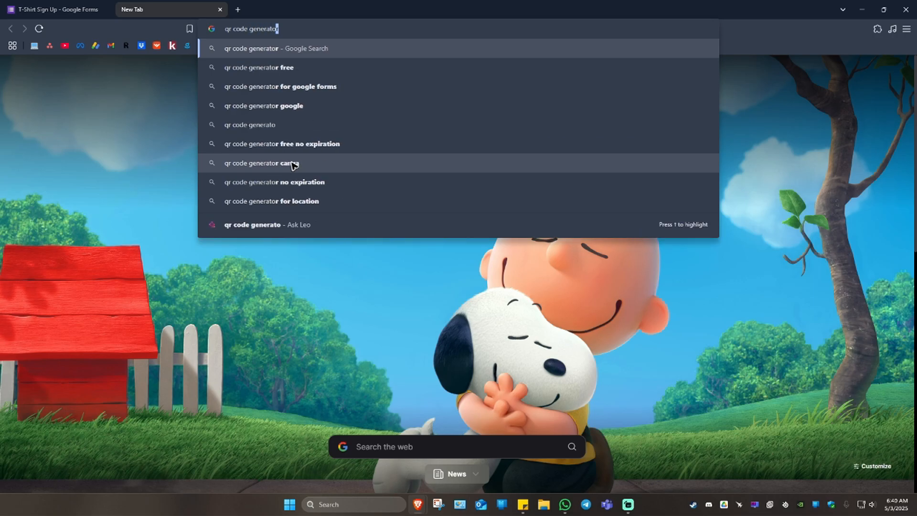
key(Return)
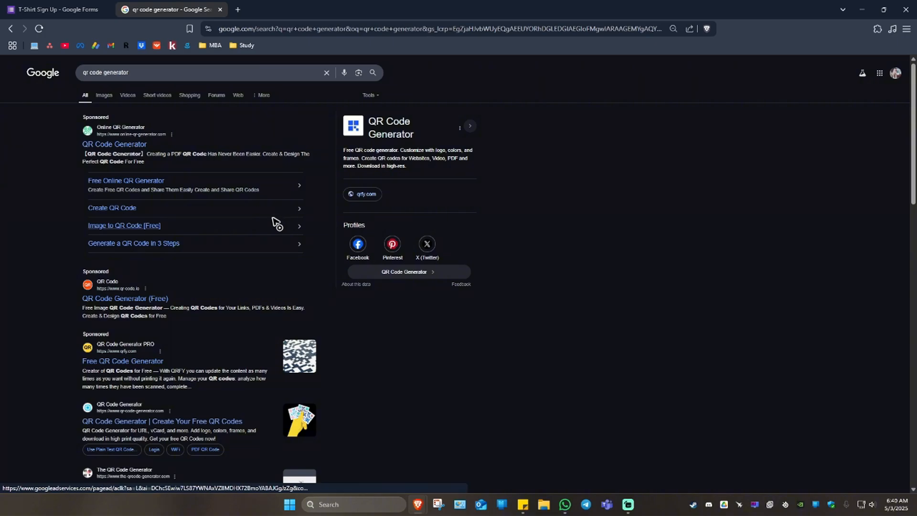
scroll(down, 3)
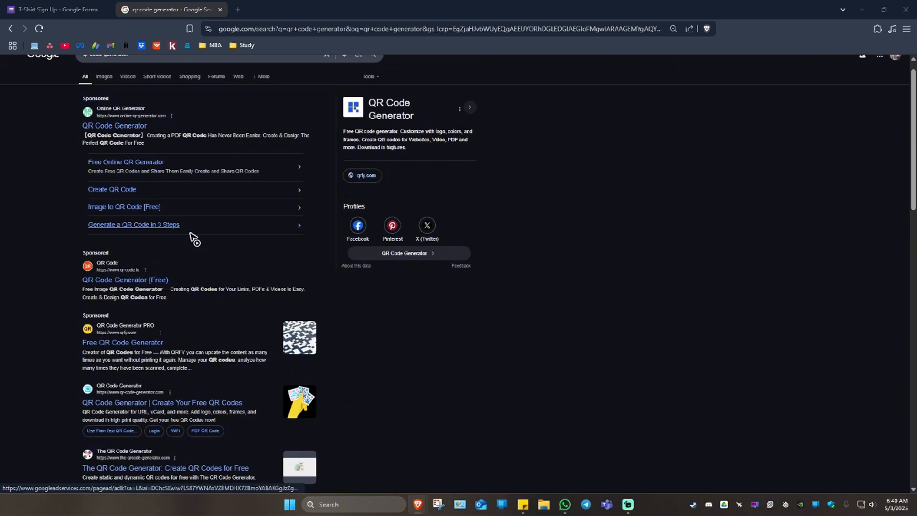
scroll(down, 3)
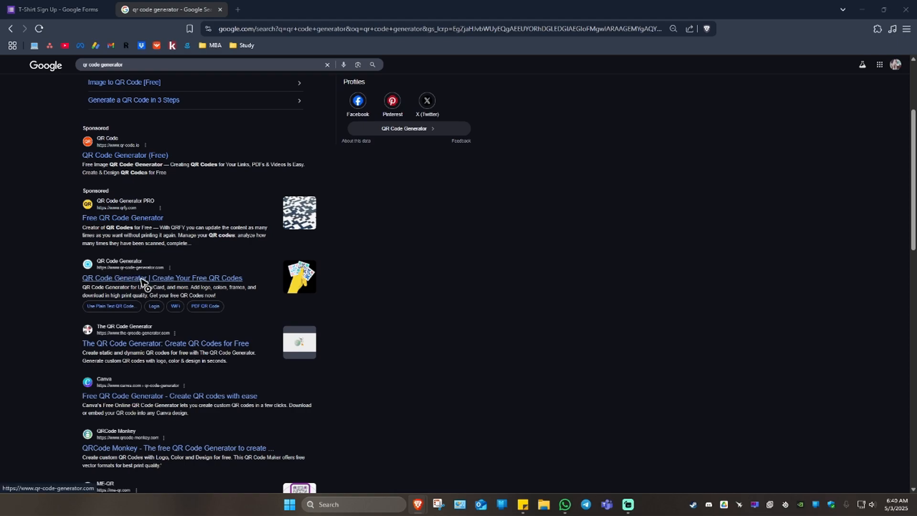
mouse_move(136, 280)
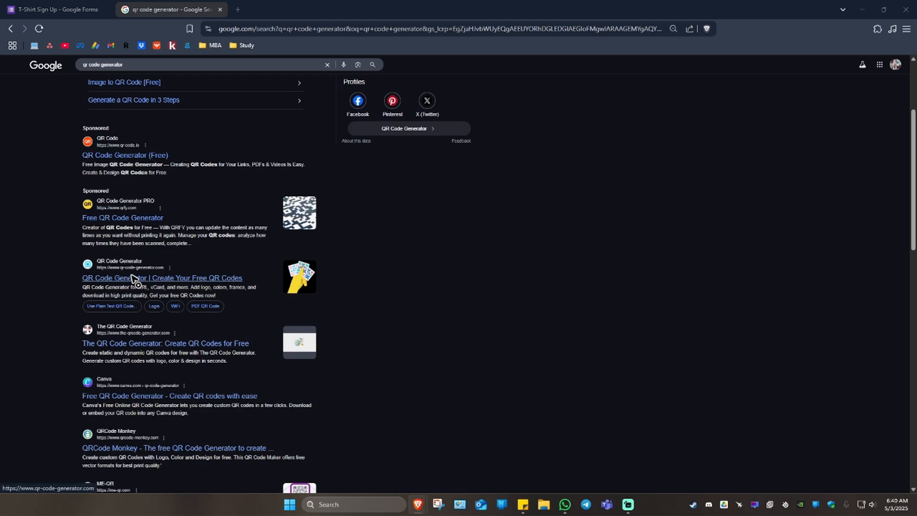
mouse_move(165, 268)
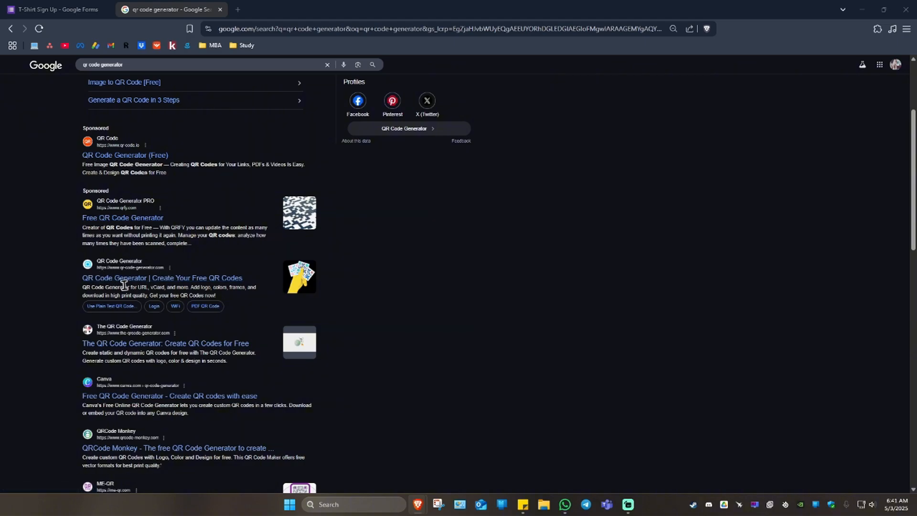
click(162, 277)
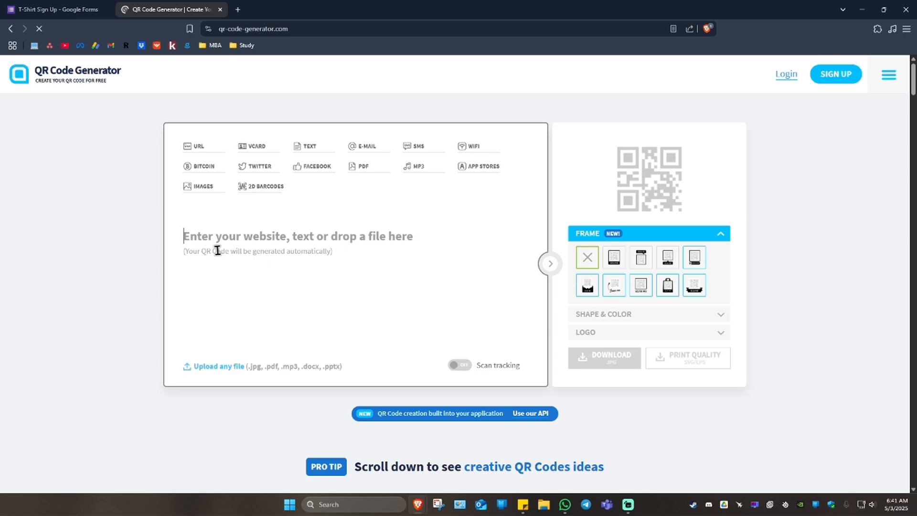
click(52, 10)
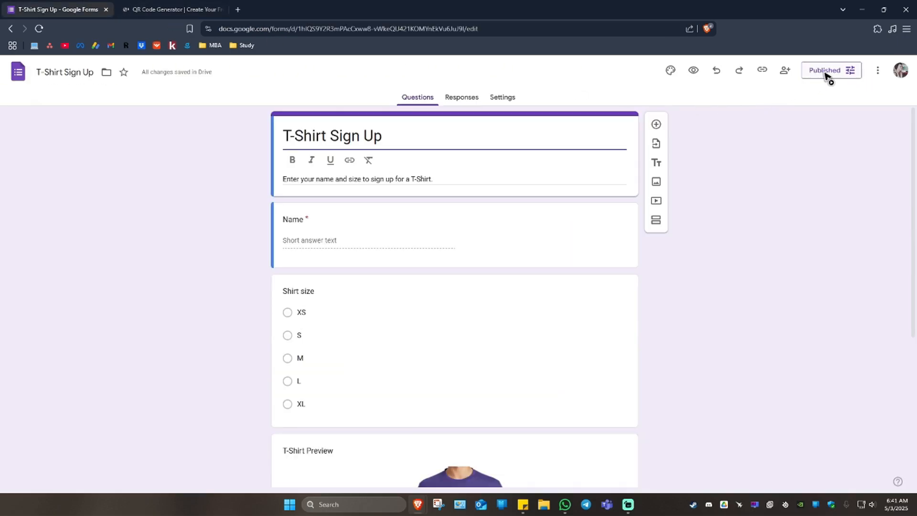
click(170, 10)
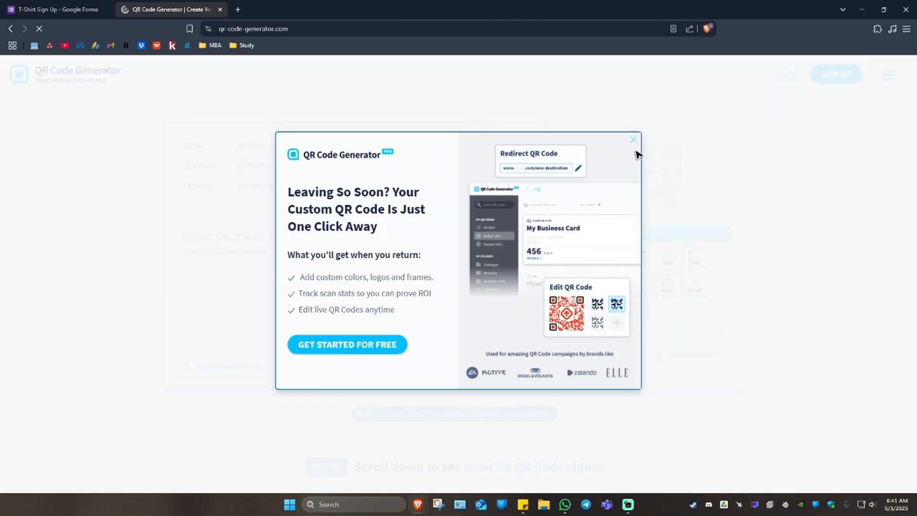
click(633, 139)
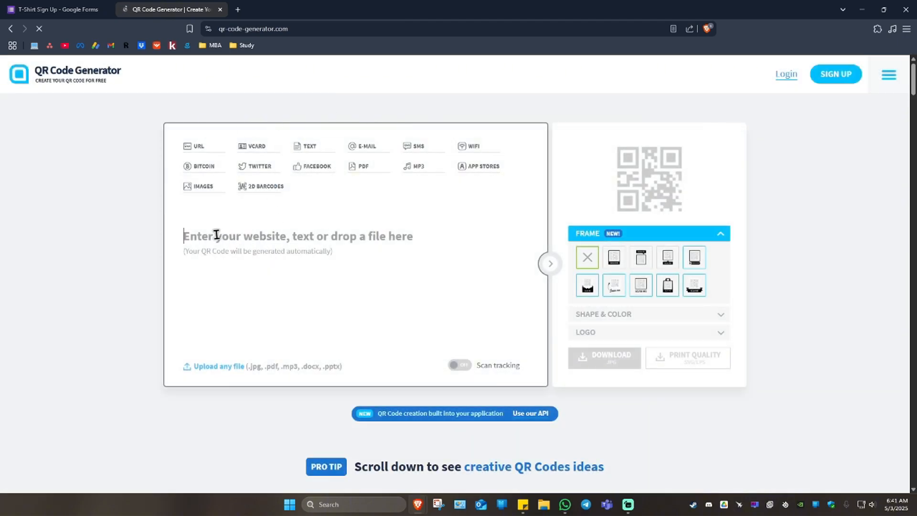
text(https://forms.gle/NLwRFBbUkKL4xNgFA)
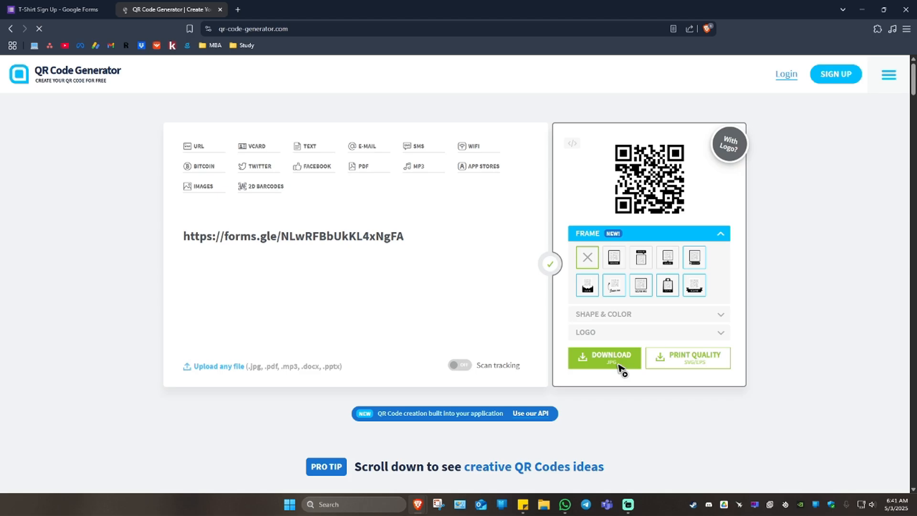
mouse_move(622, 367)
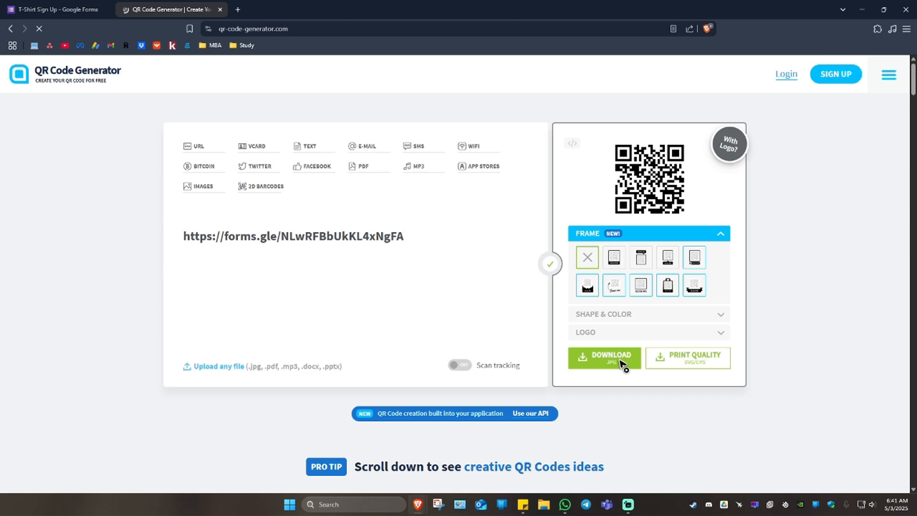
Step: Download the QR code image to the Desktop as frame.png
click(604, 358)
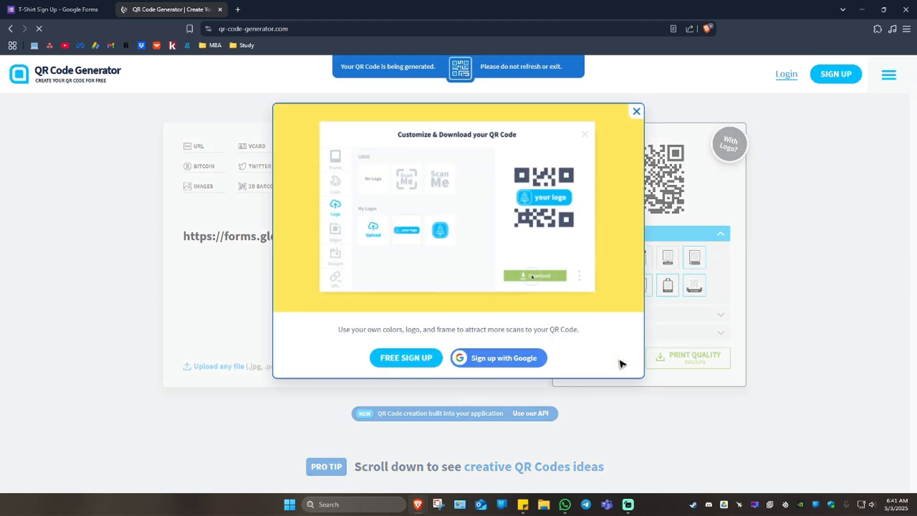
click(533, 275)
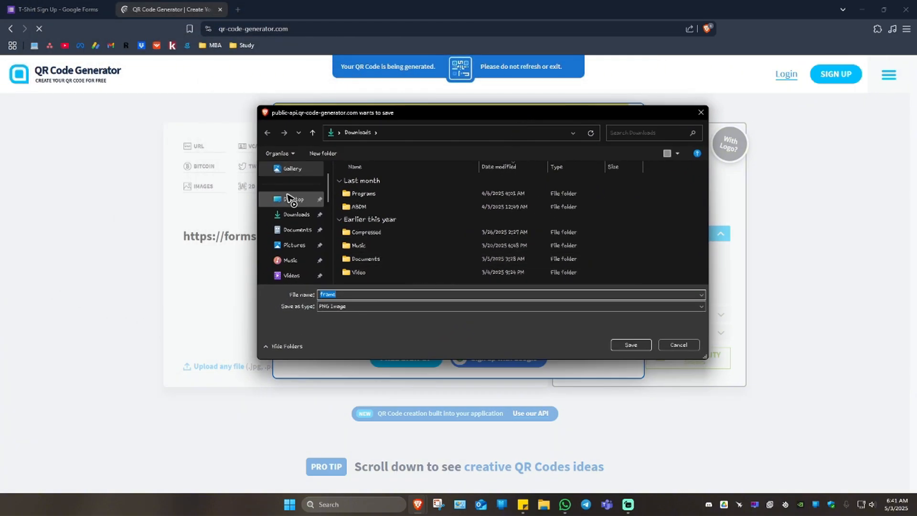
click(293, 199)
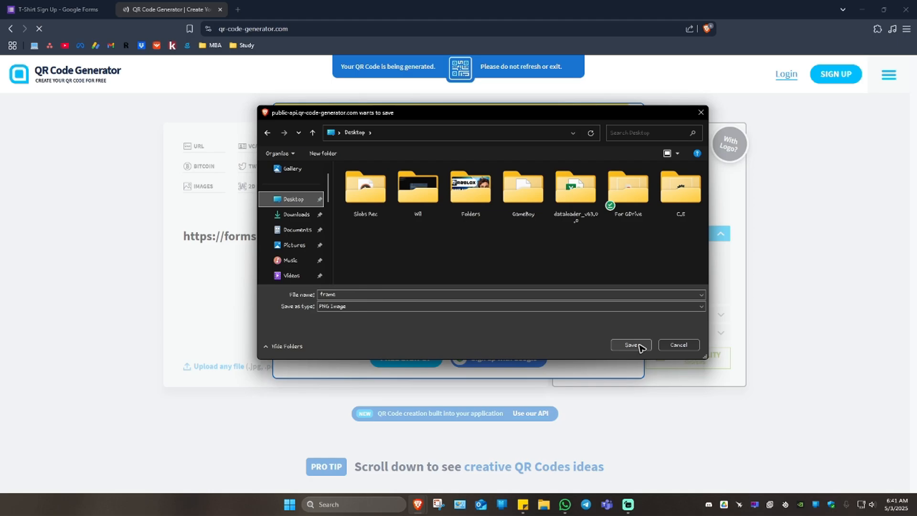
click(630, 345)
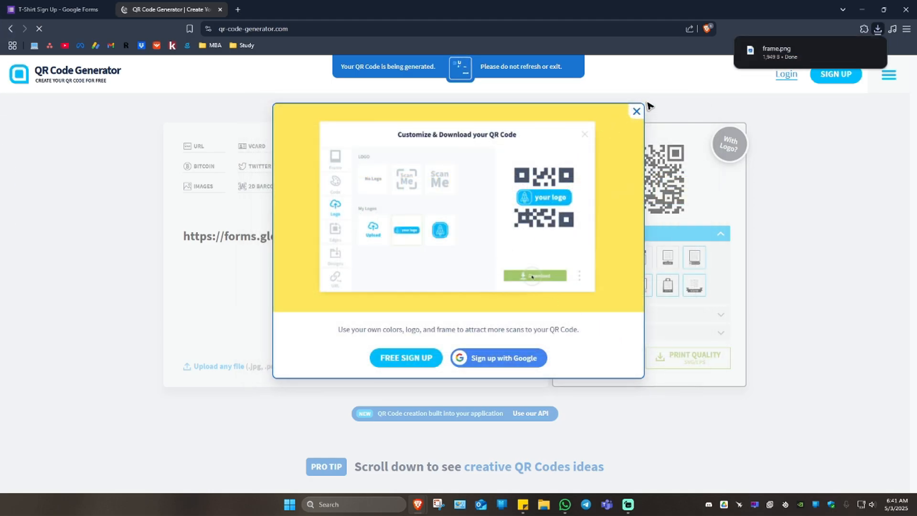
mouse_move(781, 55)
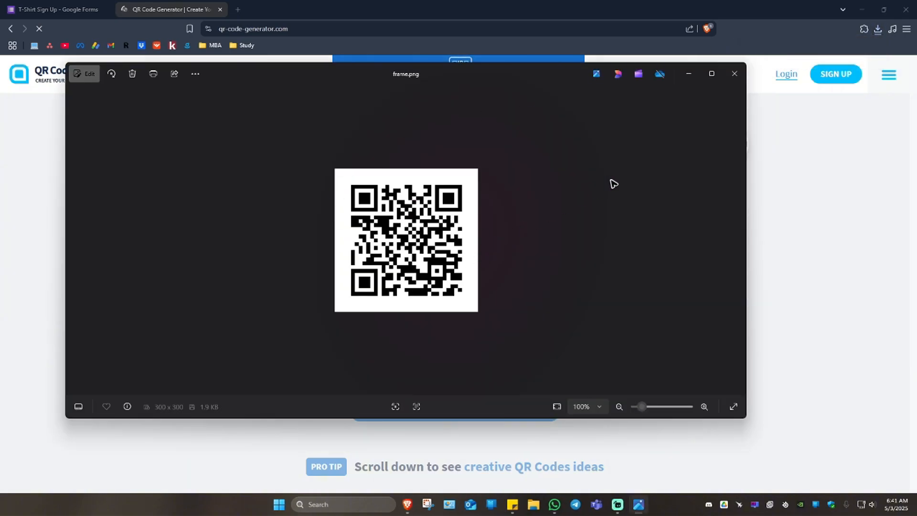
mouse_move(735, 74)
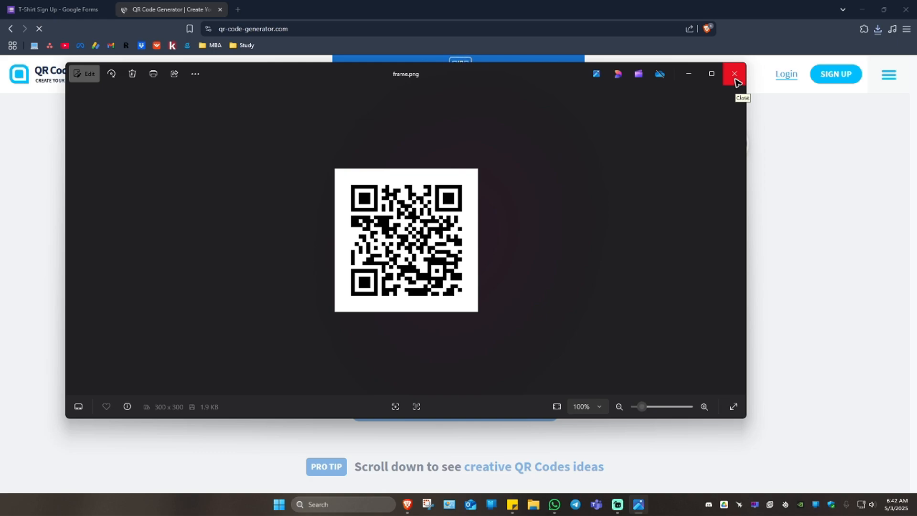
mouse_move(567, 245)
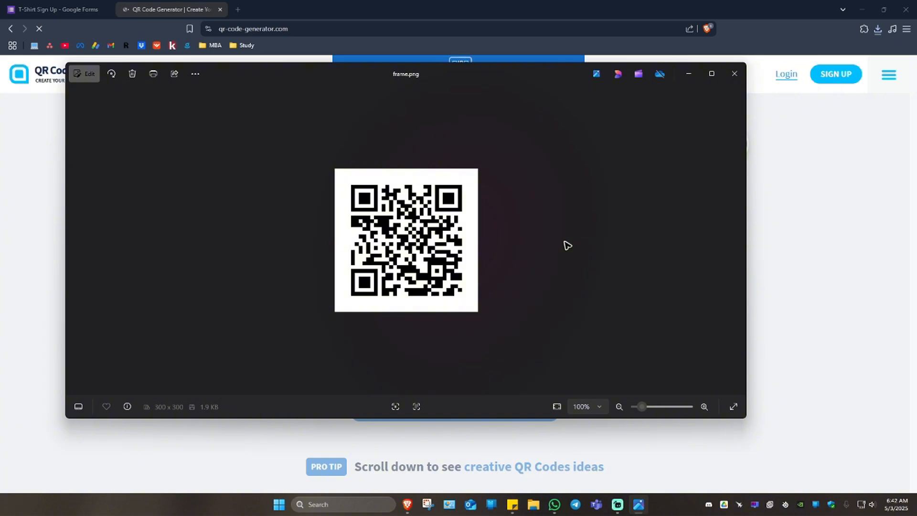
mouse_move(509, 242)
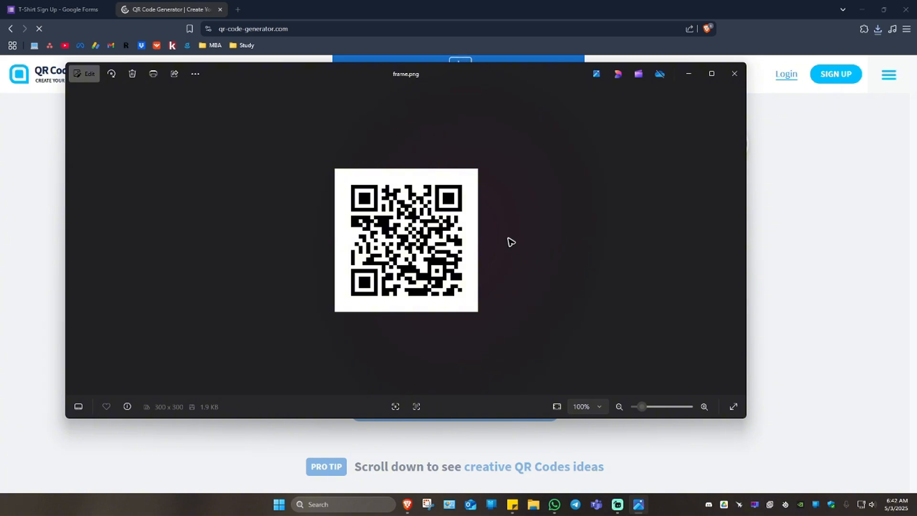